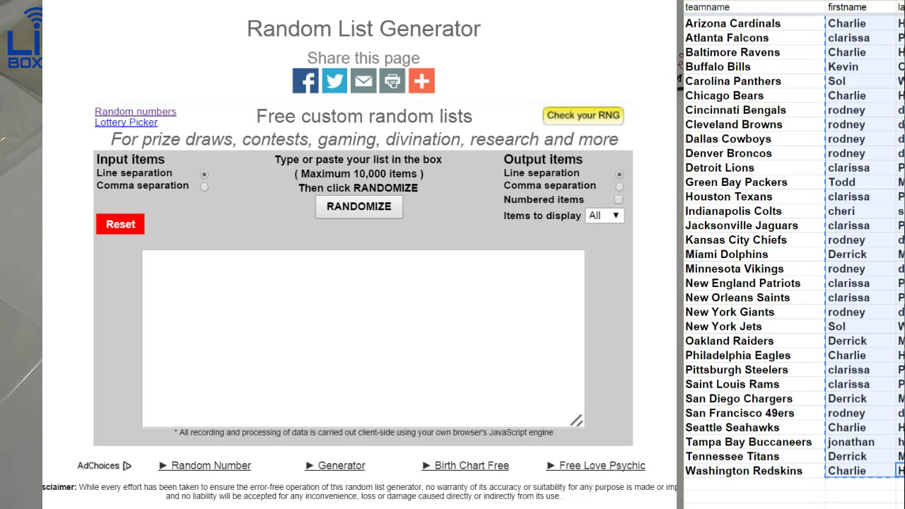
- Enter the participant names (starting with 'charl') into the list input box
{"action": "left_click", "coordinate": [360, 207]}
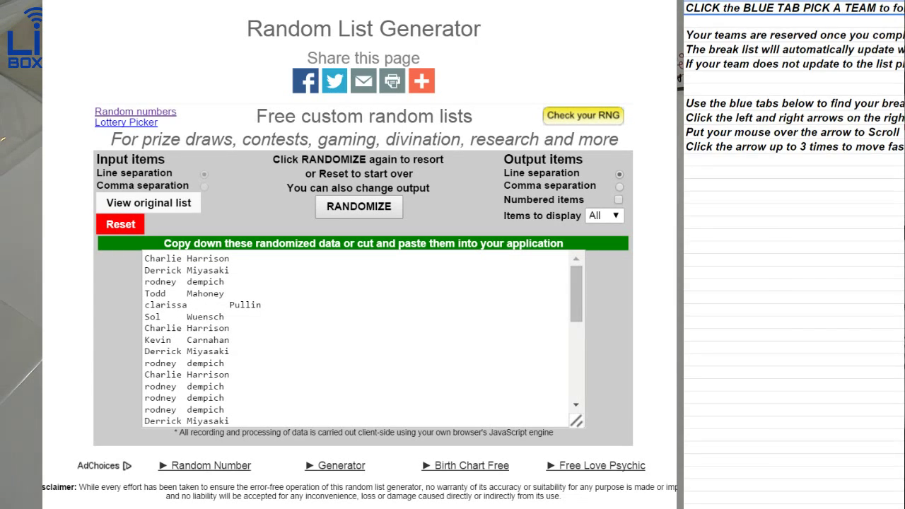
{"action": "type", "text": "charlie"}
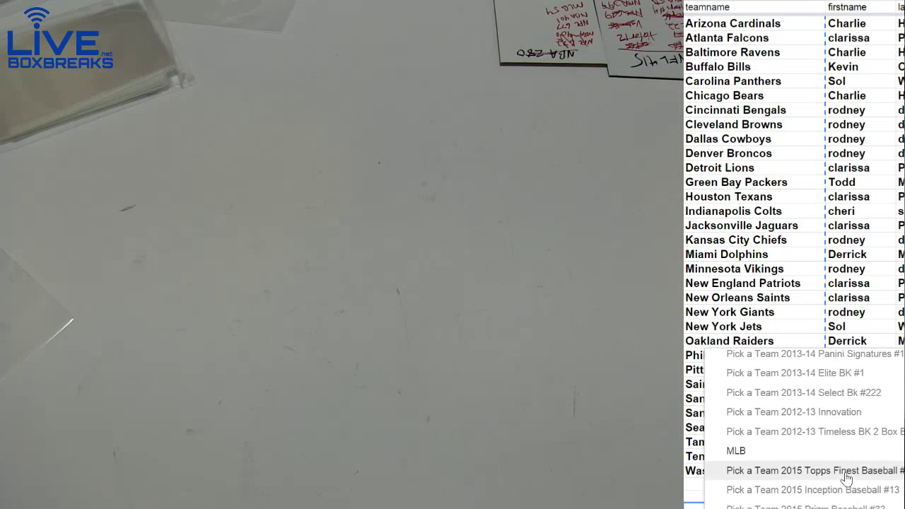
- Show the Pick a Team 2015 Topps Finest Baseball break with all 30 MLB team assignments
{"action": "left_click", "coordinate": [813, 470]}
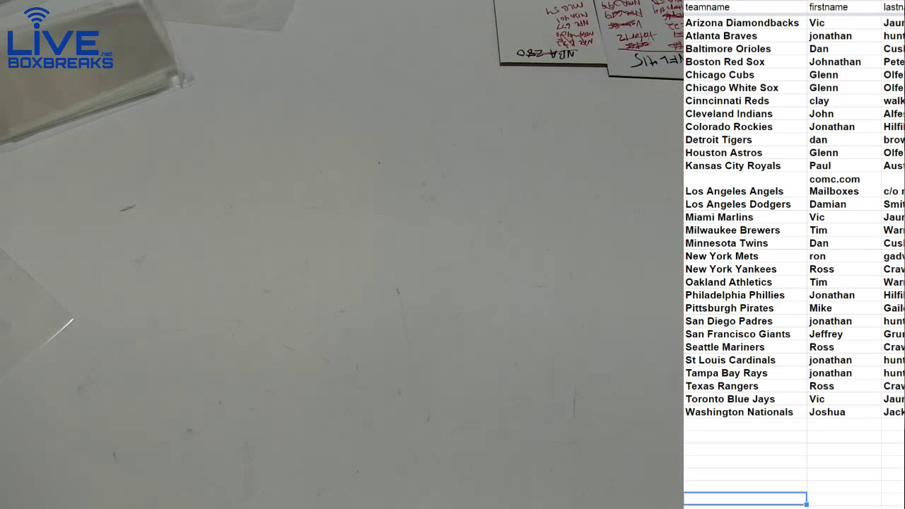
{"action": "mouse_move", "coordinate": [798, 295]}
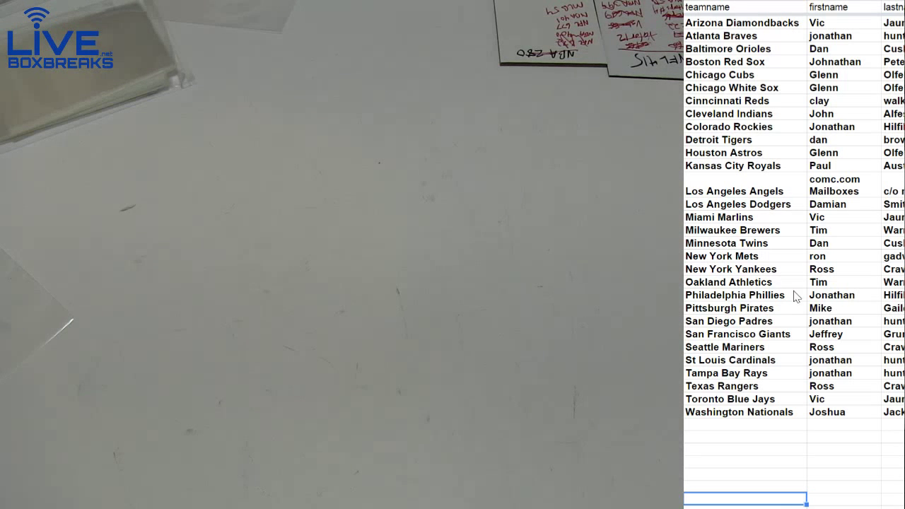